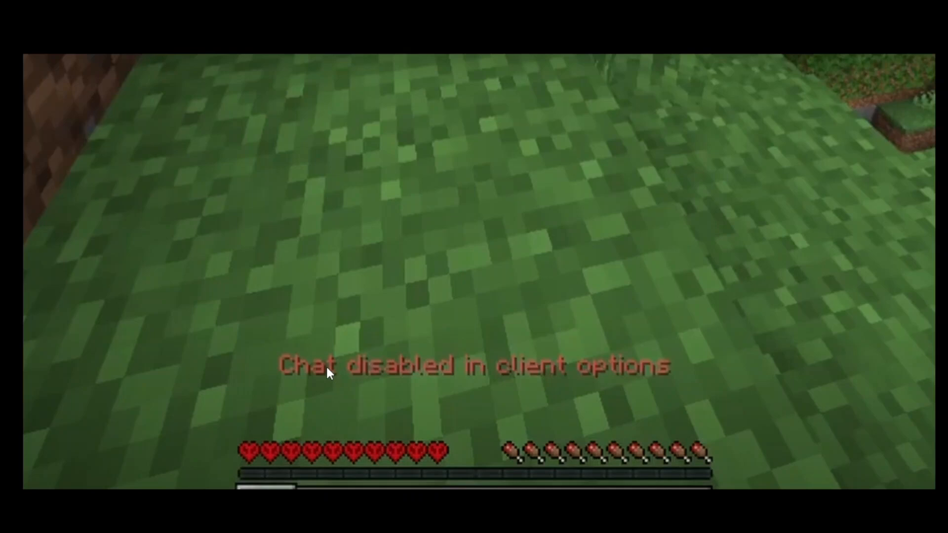
mouse_move(443, 386)
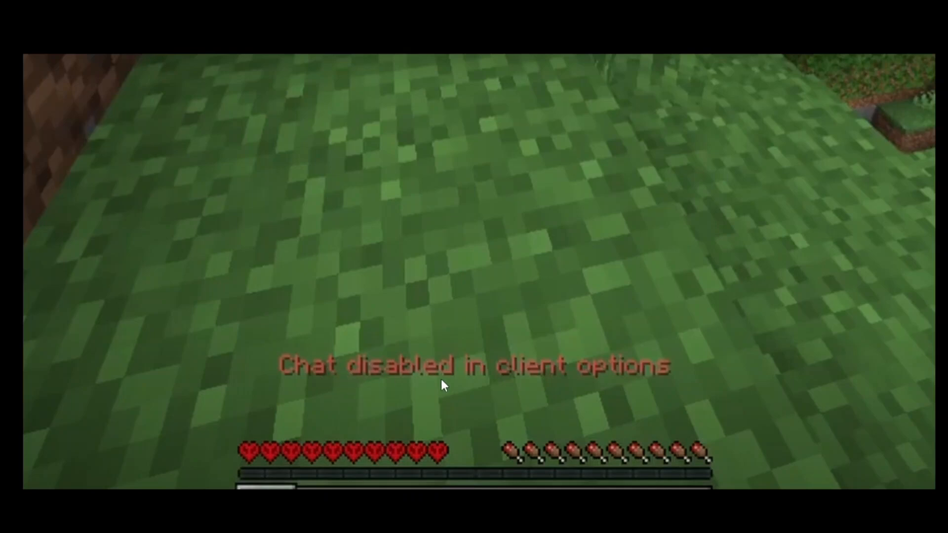
mouse_move(487, 385)
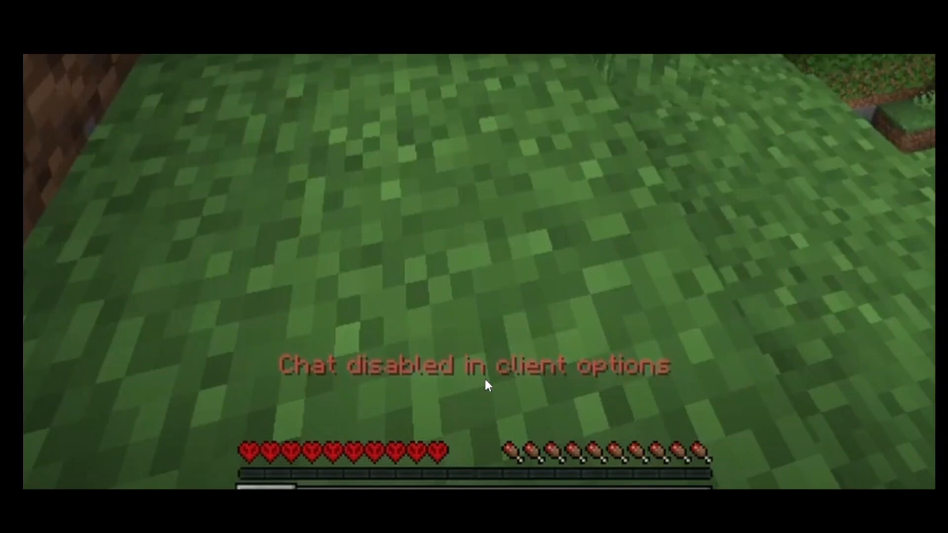
Pause the game and reach the chat settings screen through Options
key(Escape)
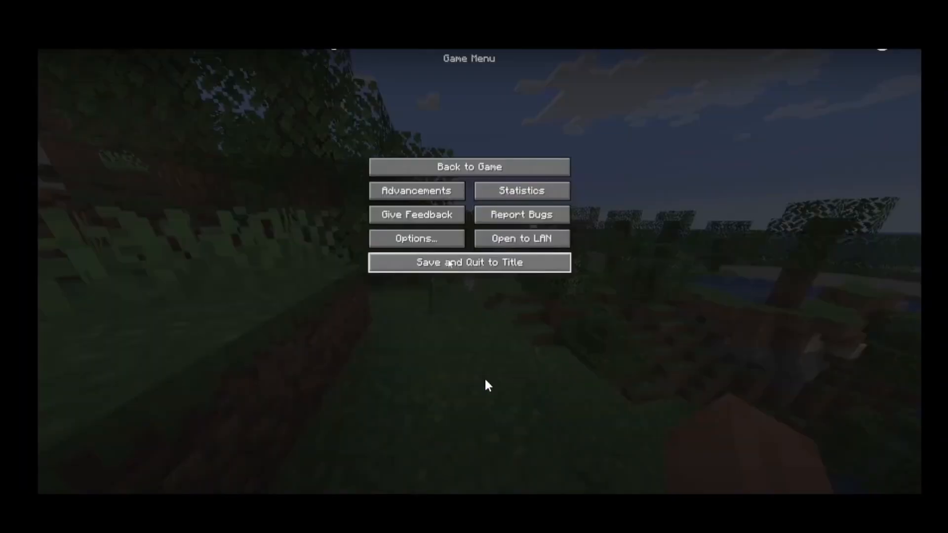
mouse_move(414, 248)
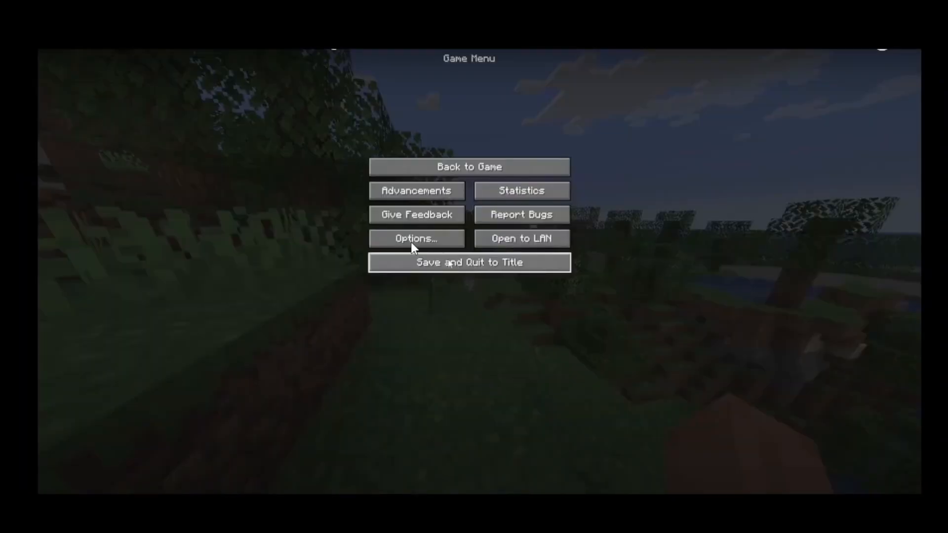
click(416, 238)
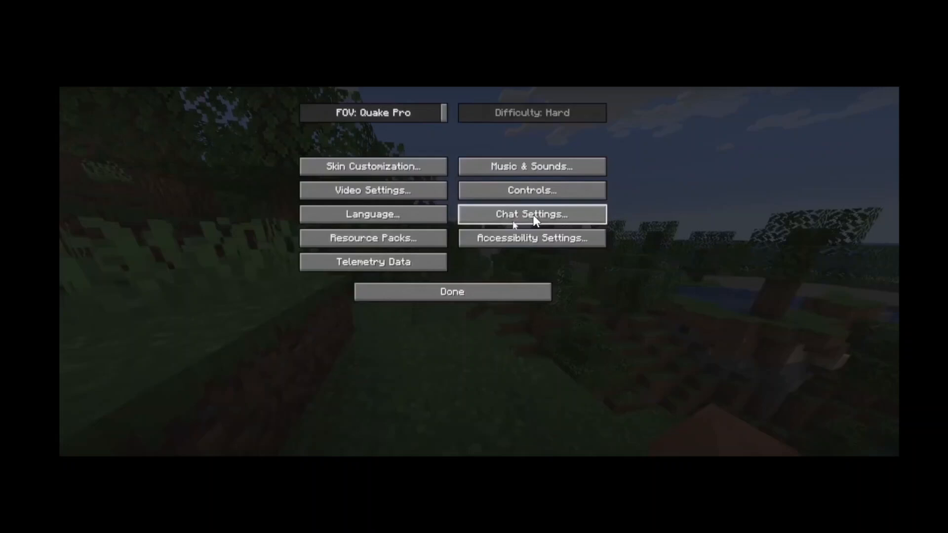
mouse_move(541, 220)
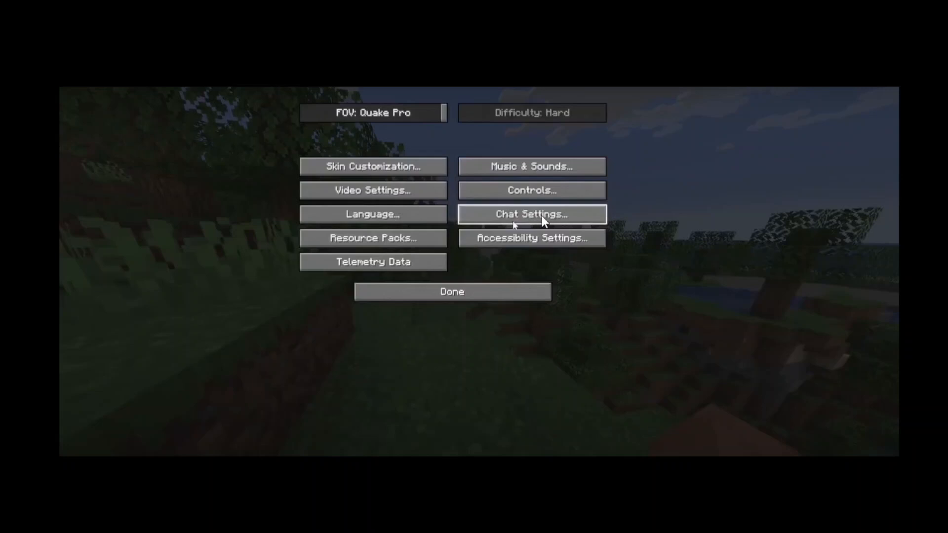
click(531, 214)
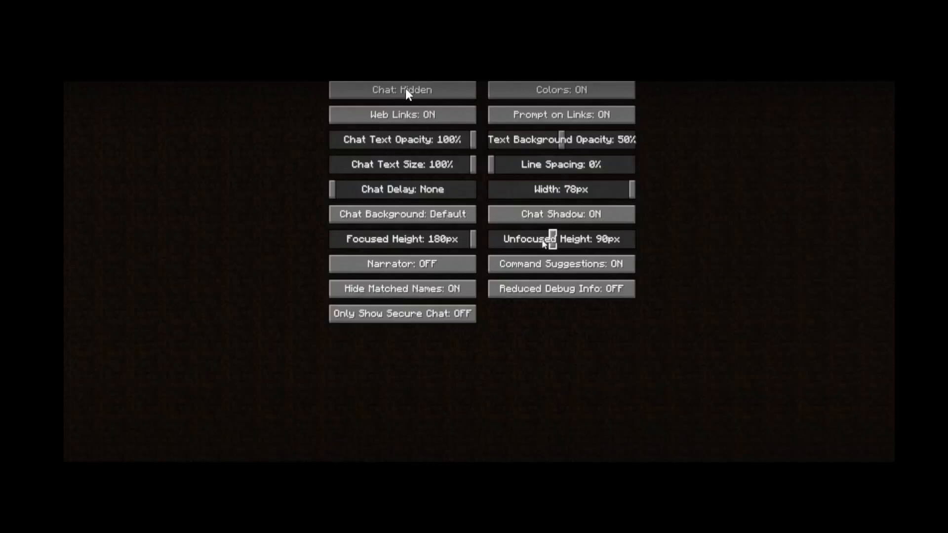
mouse_move(415, 97)
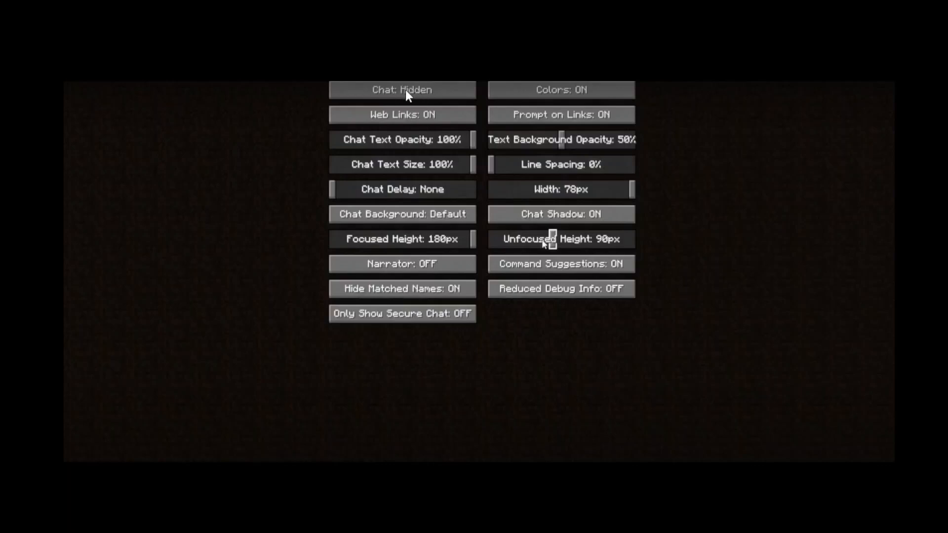
mouse_move(505, 470)
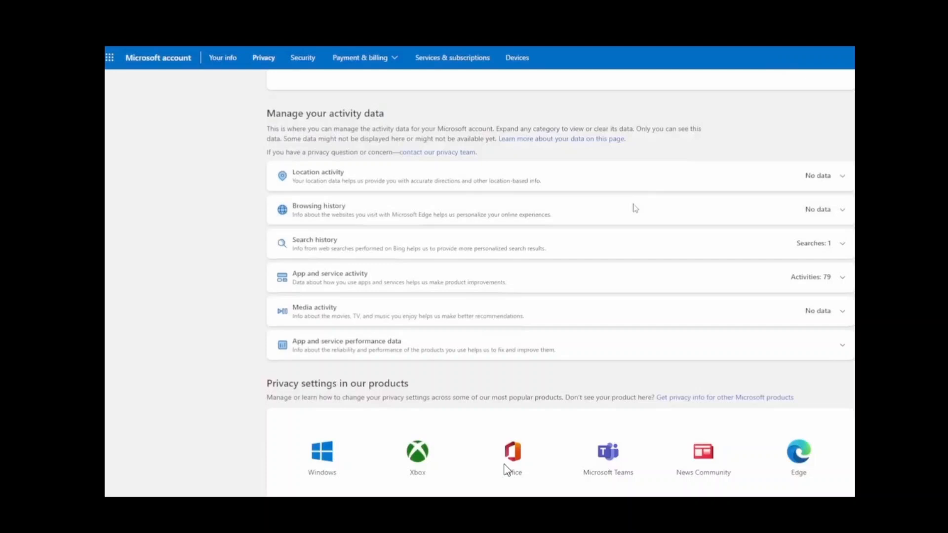
mouse_move(485, 142)
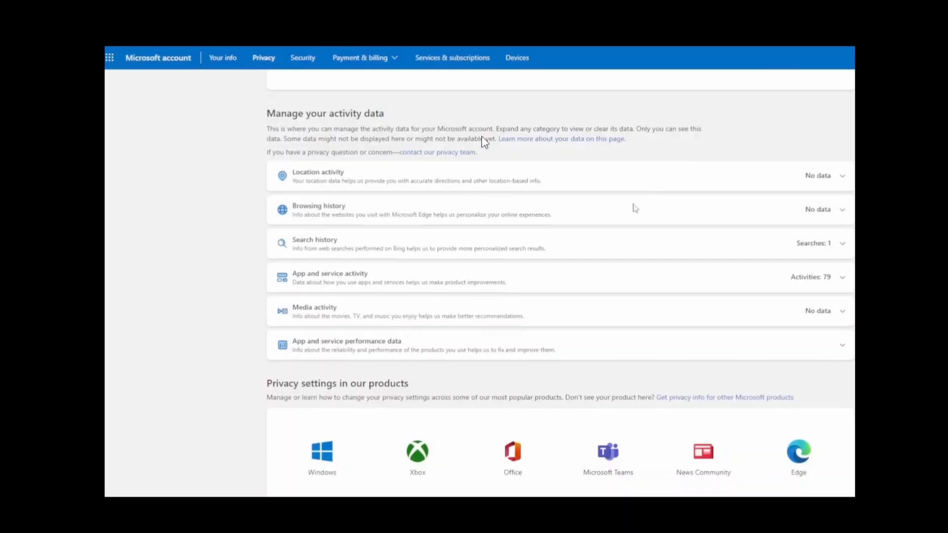
mouse_move(435, 301)
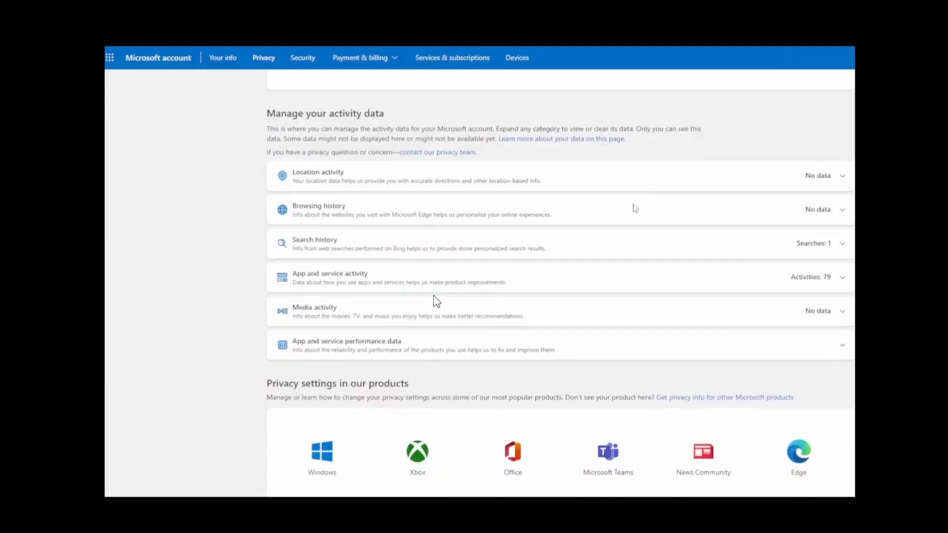
mouse_move(263, 57)
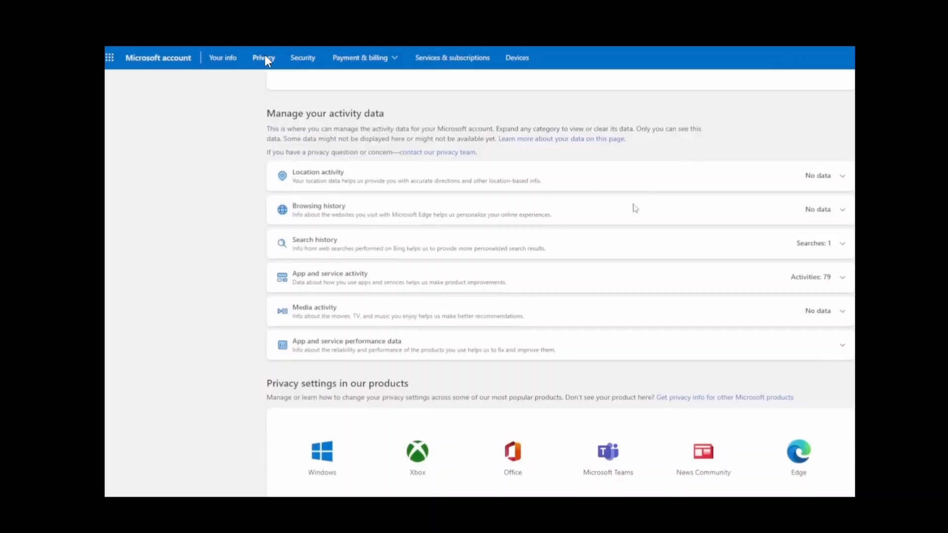
mouse_move(381, 300)
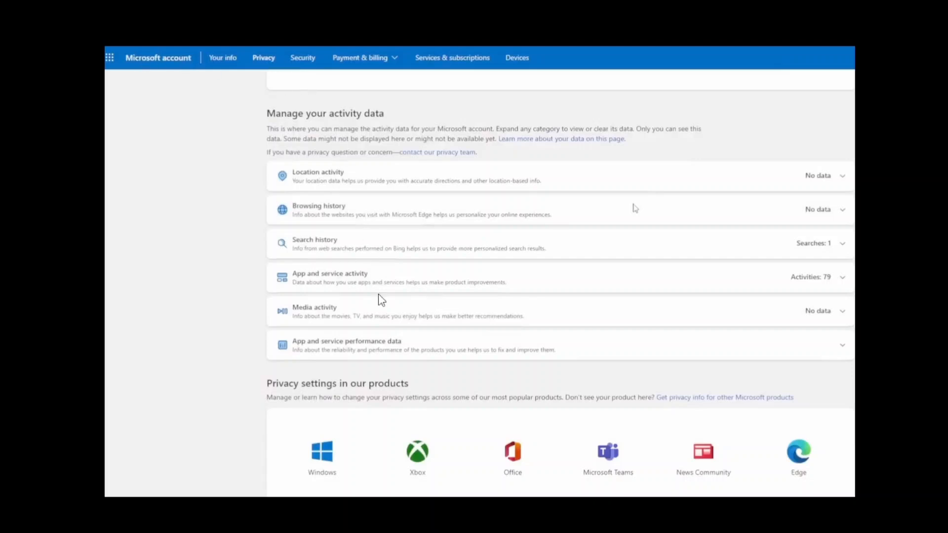
mouse_move(418, 454)
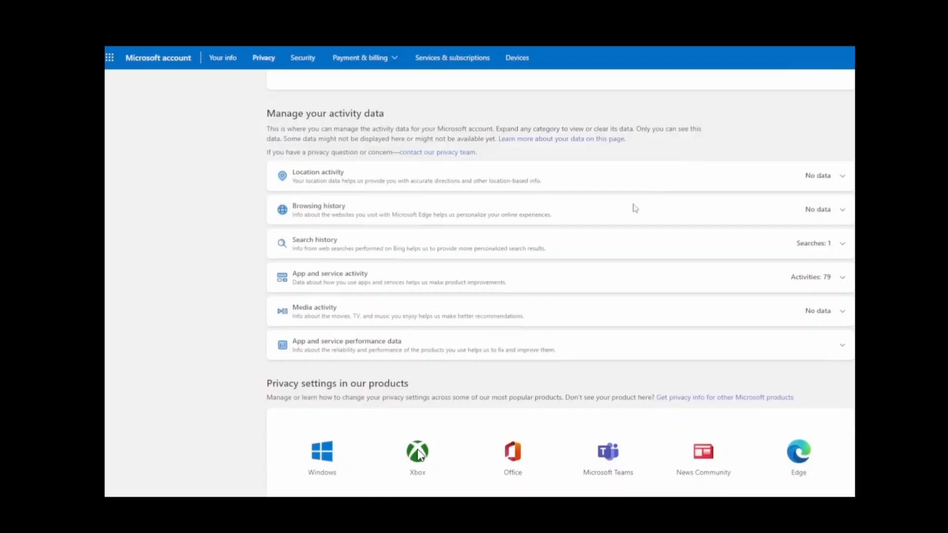
Go to the Xbox privacy settings from the Microsoft account Privacy page
click(416, 452)
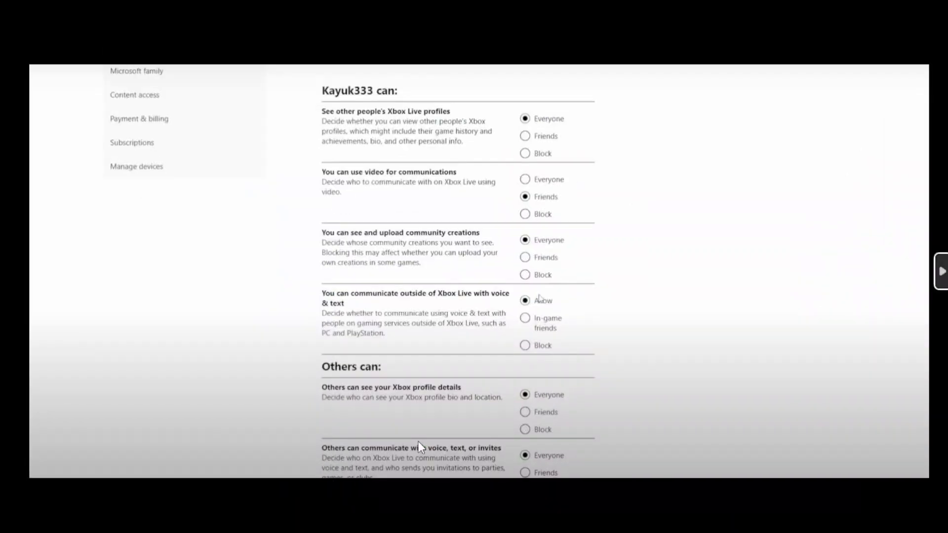
mouse_move(487, 310)
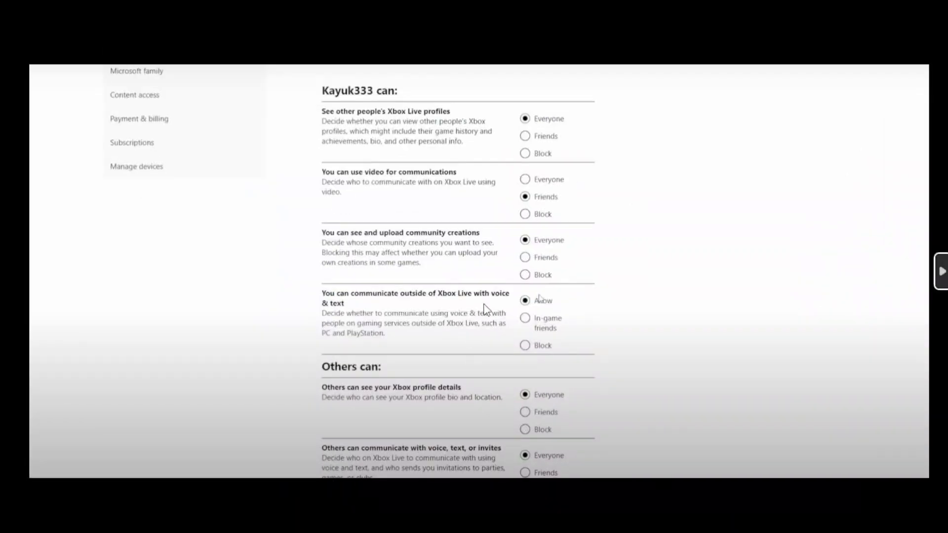
mouse_move(518, 145)
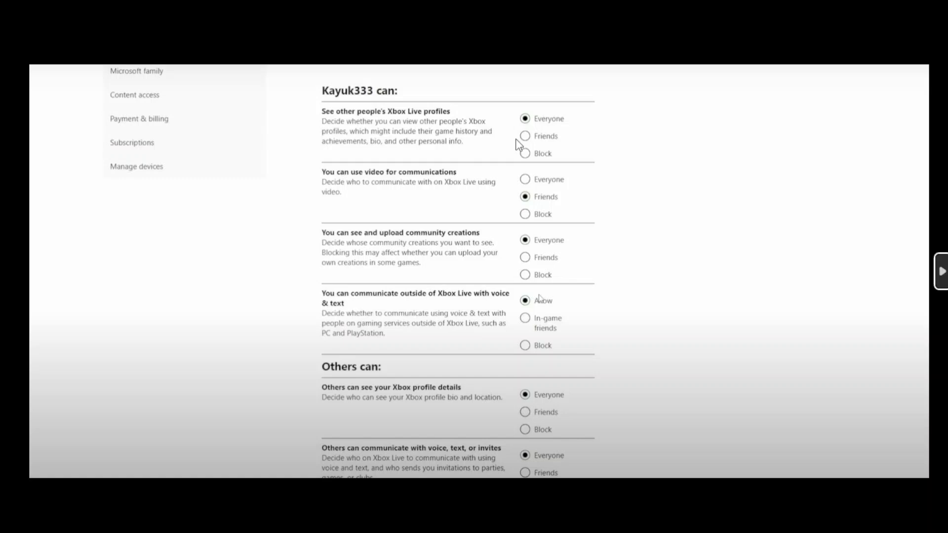
mouse_move(416, 155)
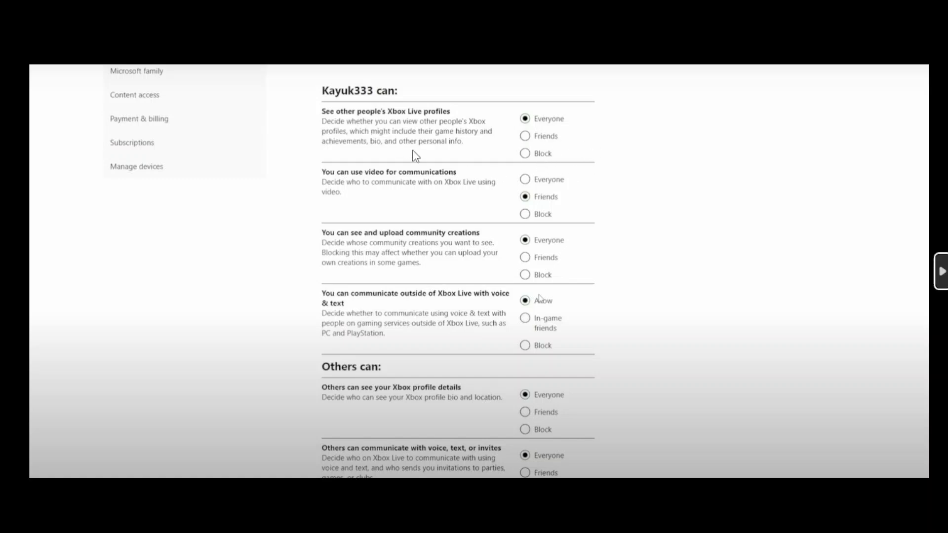
mouse_move(434, 289)
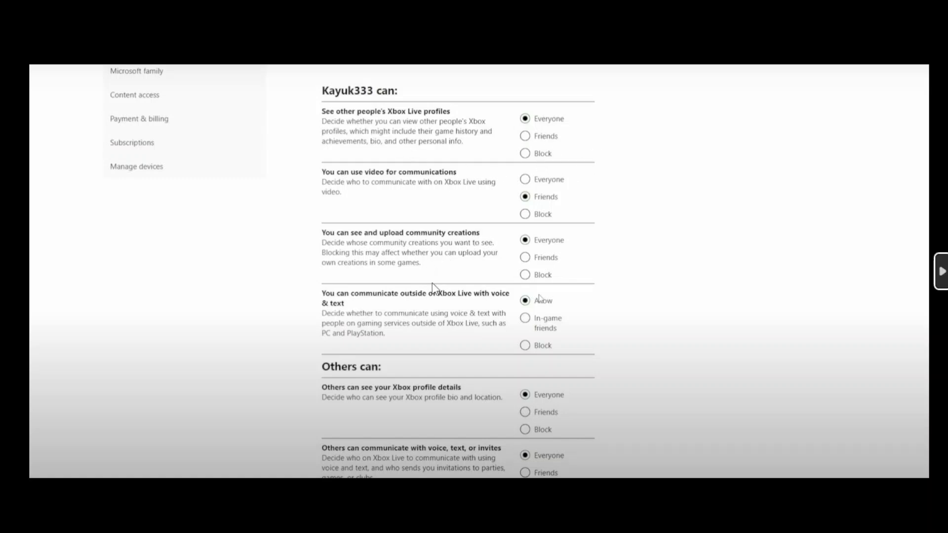
mouse_move(584, 332)
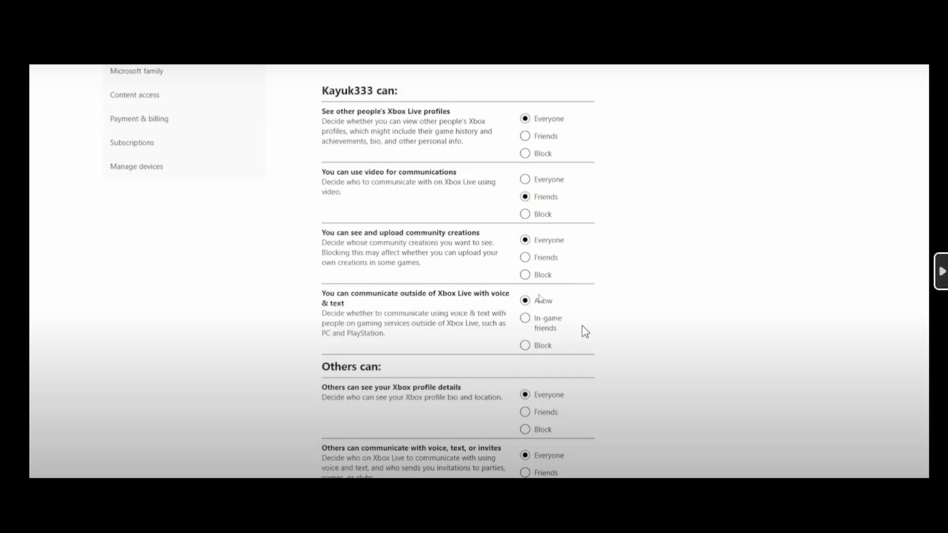
mouse_move(389, 304)
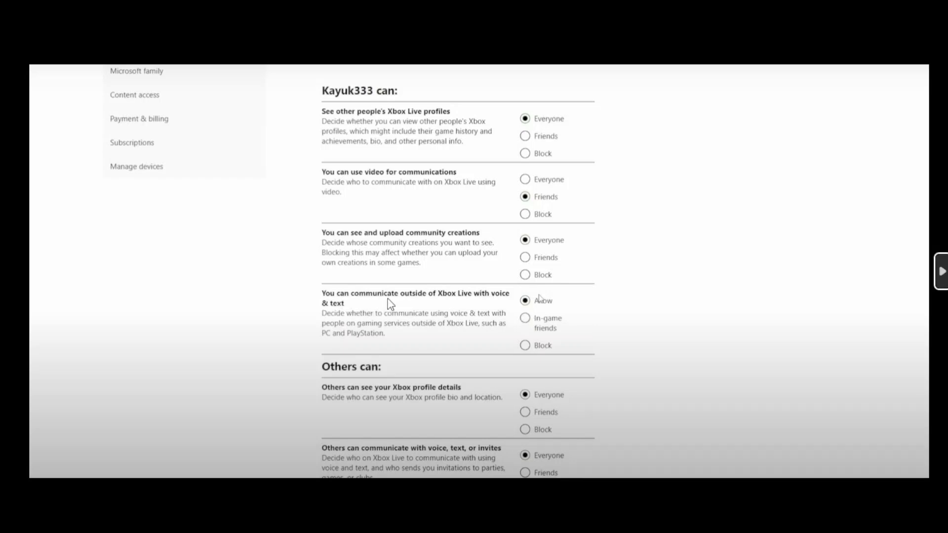
mouse_move(476, 313)
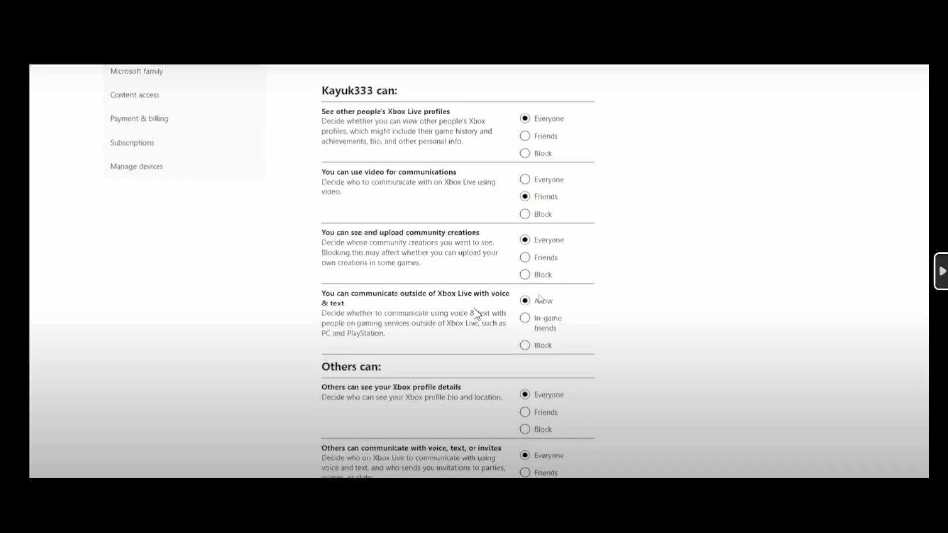
mouse_move(362, 453)
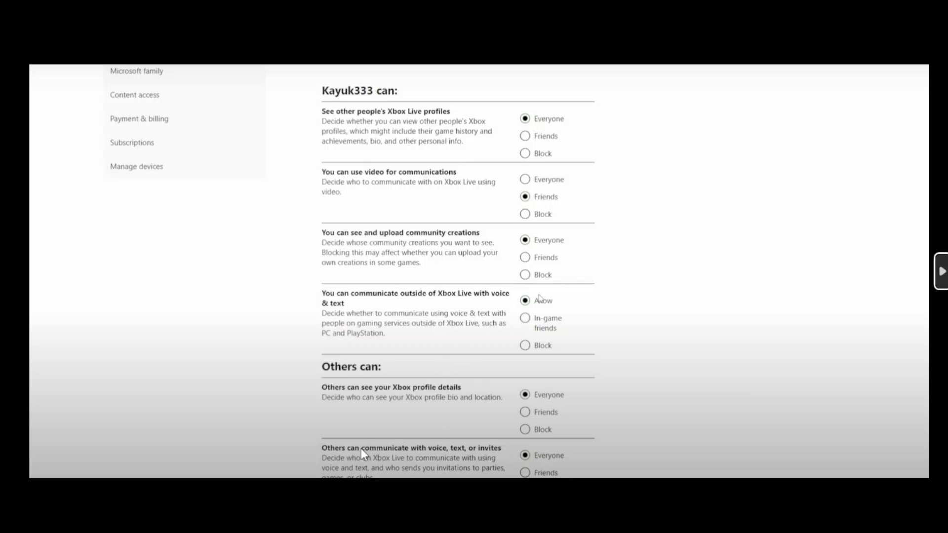
mouse_move(380, 378)
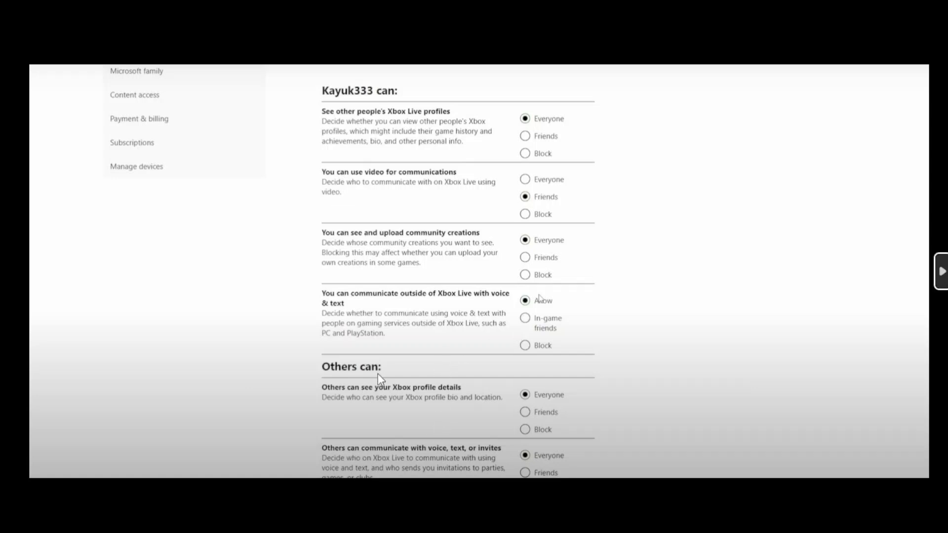
mouse_move(441, 454)
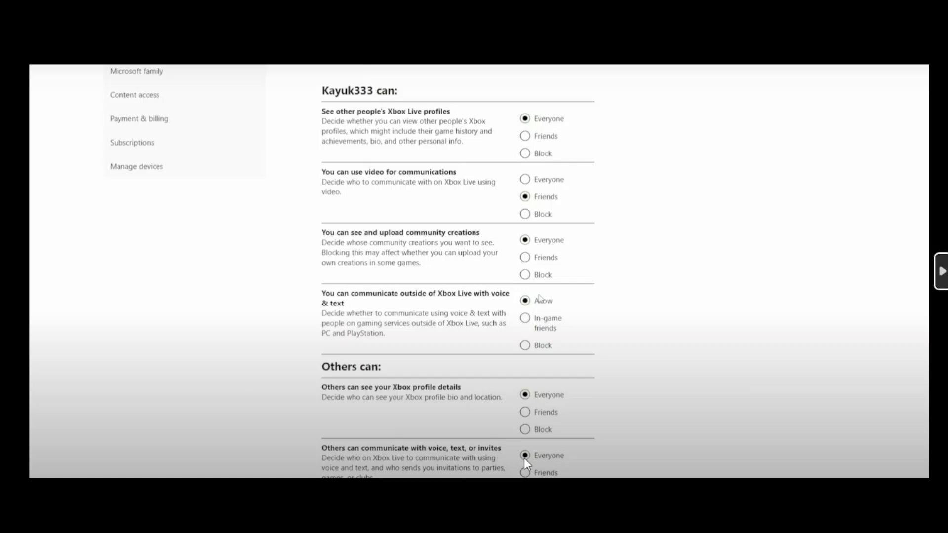
mouse_move(539, 369)
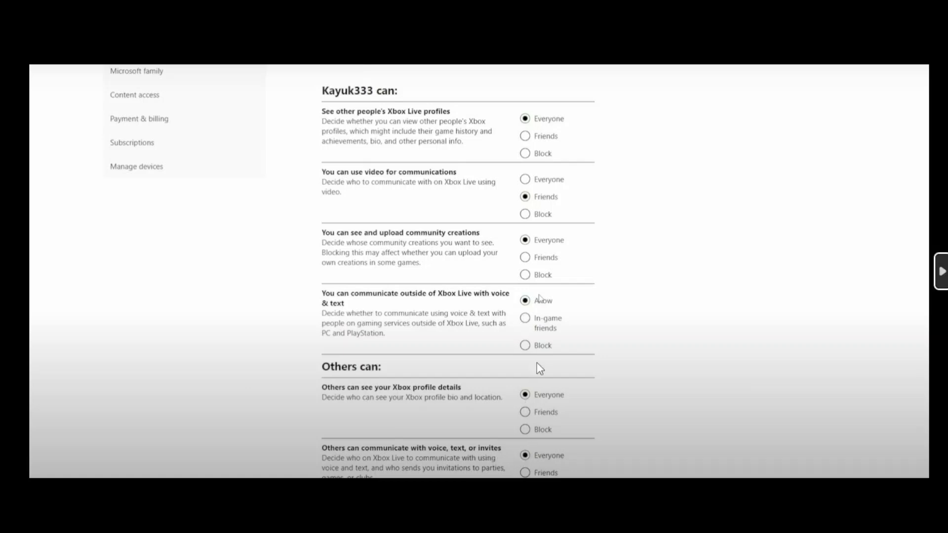
mouse_move(506, 315)
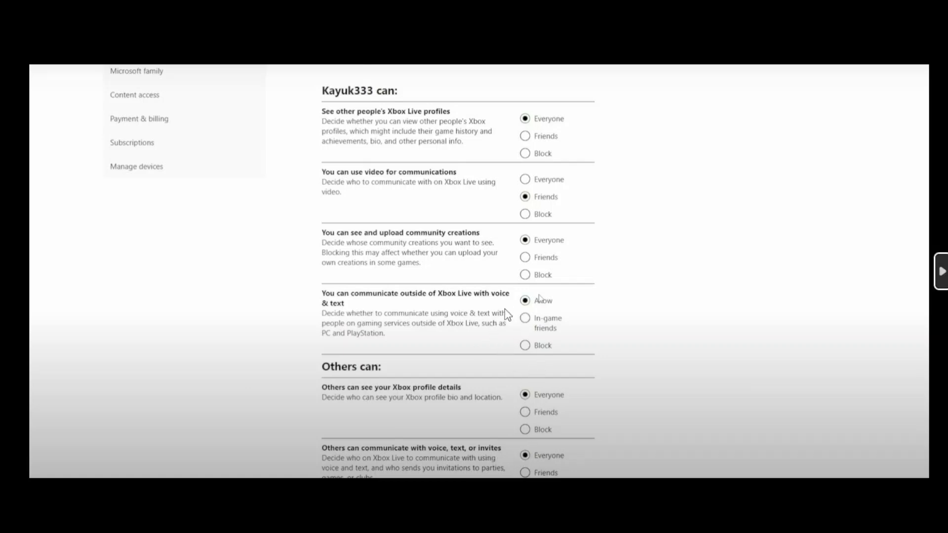